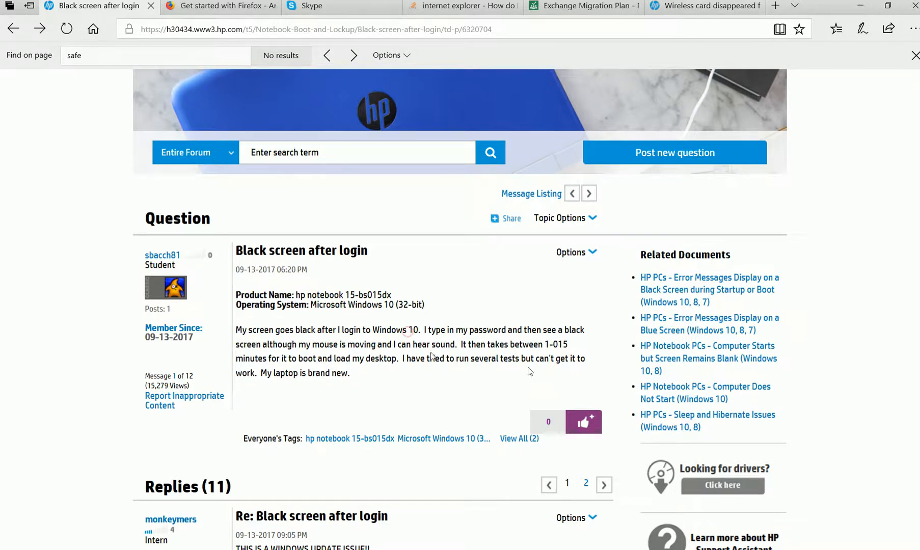
pyautogui.moveTo(456, 373)
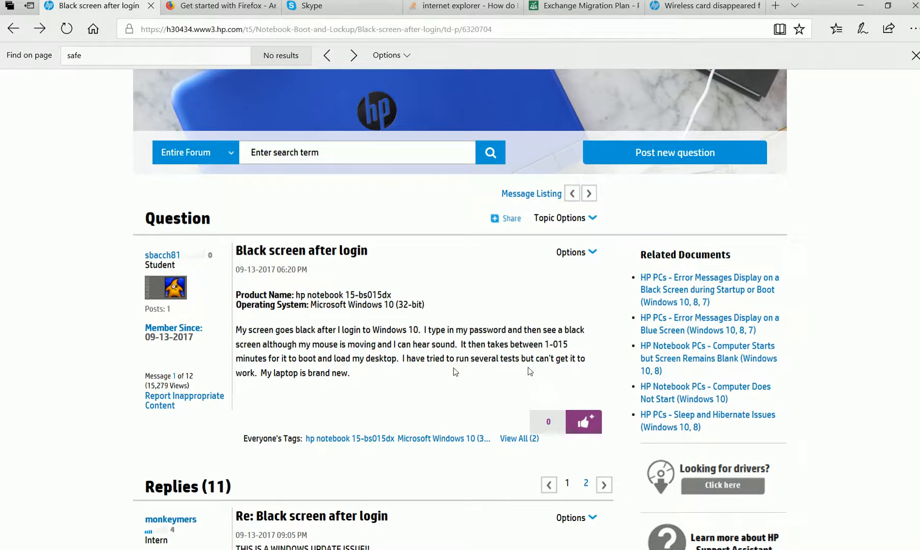
pyautogui.moveTo(455, 371)
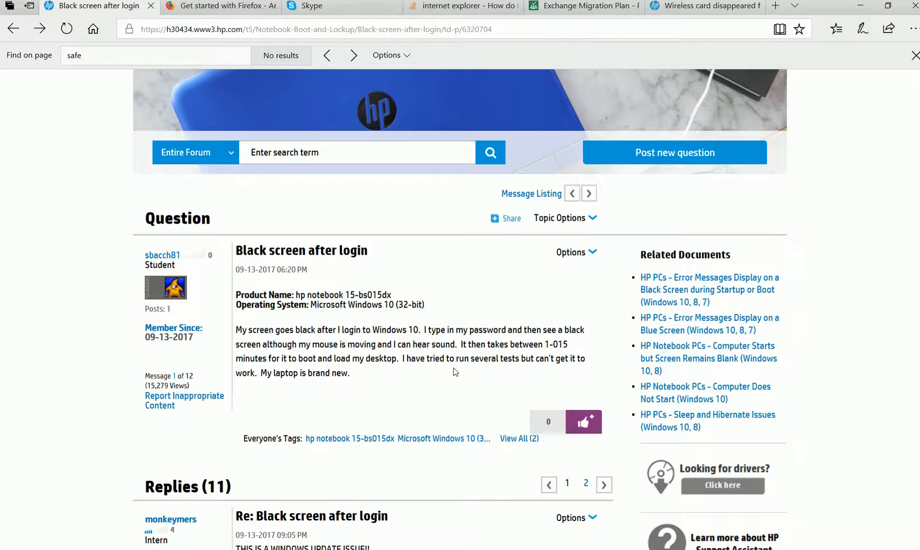
pyautogui.moveTo(481, 373)
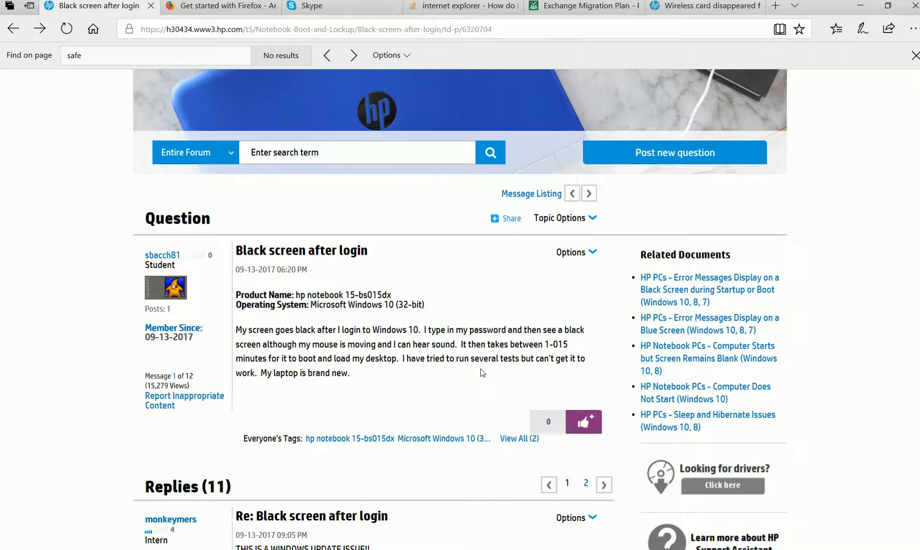
# Step: Scroll the thread to the HP Expert's App Readiness reply and bring up the Start menu
pyautogui.scroll(-3)
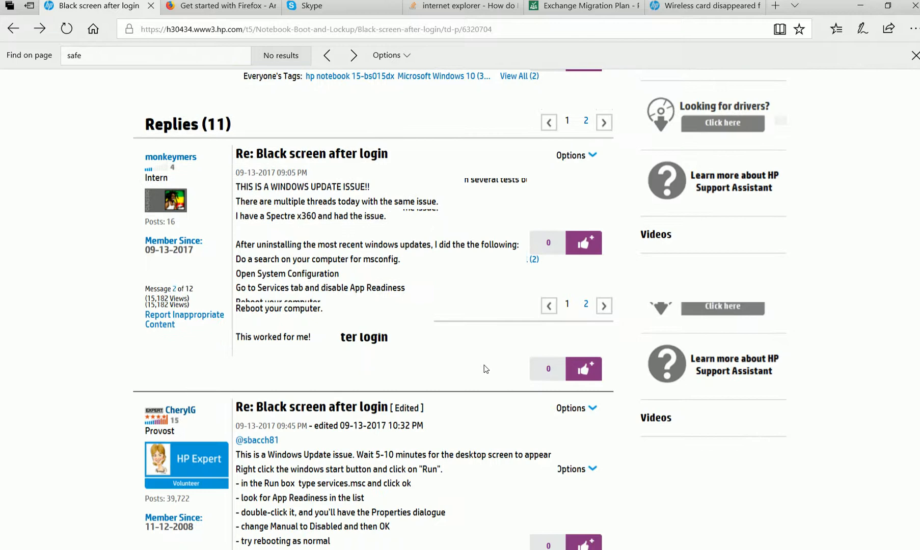
pyautogui.scroll(-3)
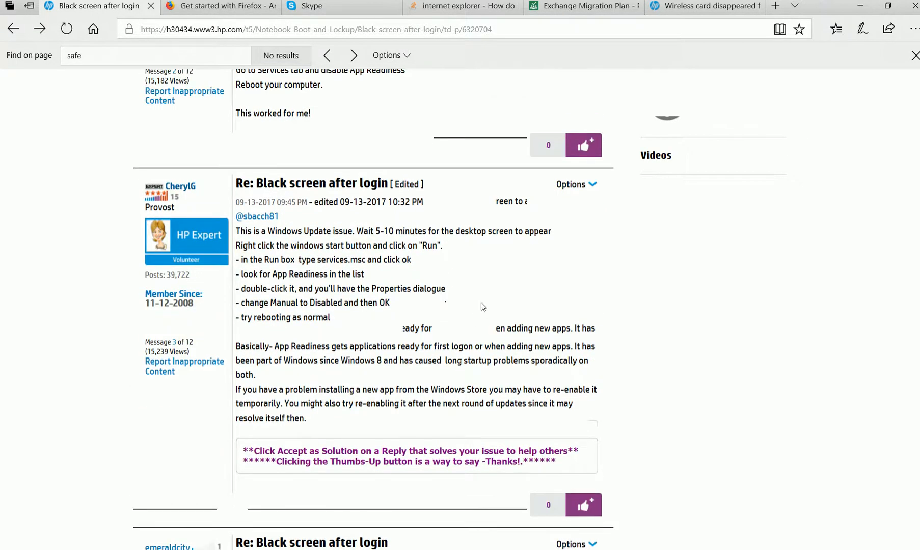
pyautogui.doubleClick(298, 274)
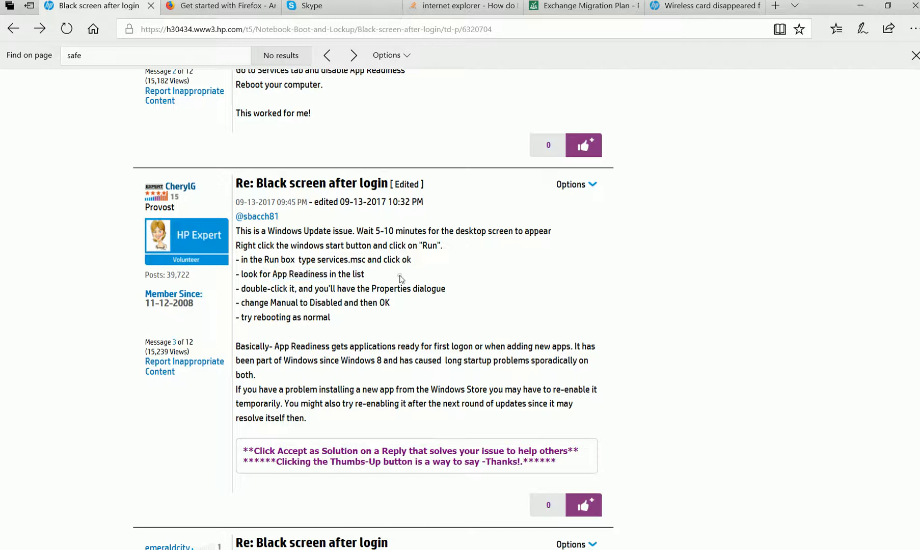
pyautogui.moveTo(447, 269)
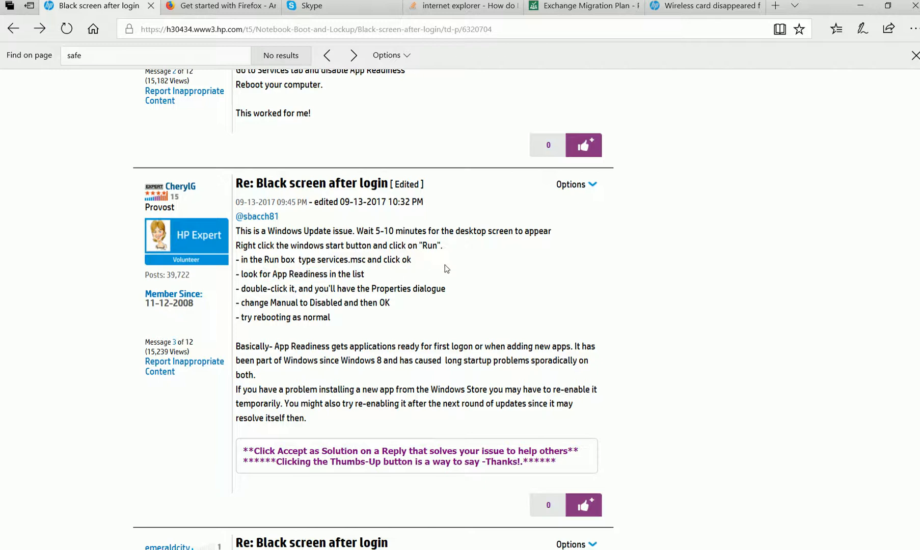
pyautogui.click(9, 545)
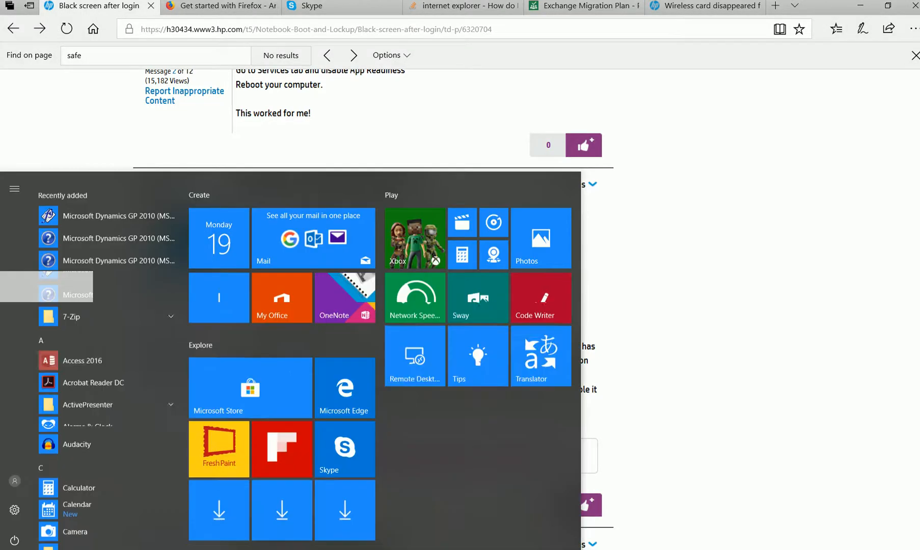
# Step: Search 'serv' from Start to launch the Services console
pyautogui.write('serv')
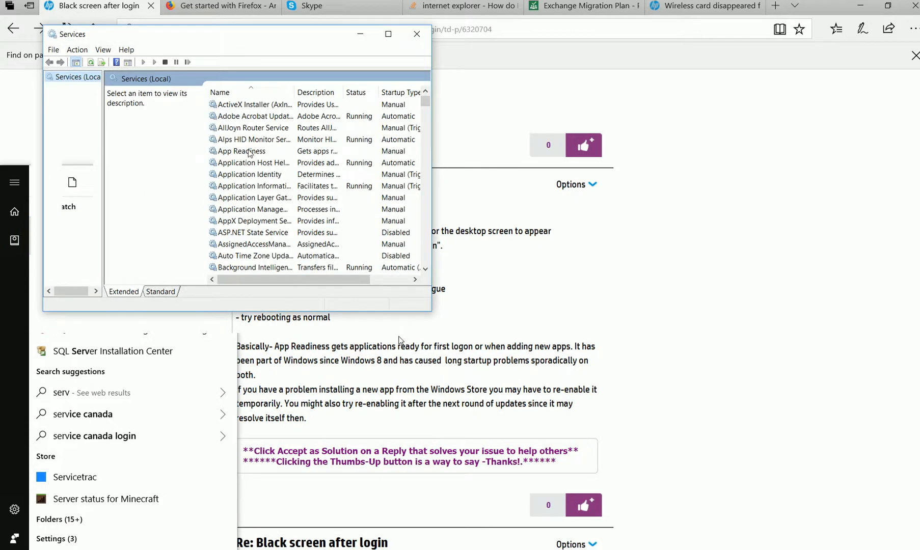
# Step: Select App Readiness in the Services list and bring up its properties
pyautogui.click(246, 152)
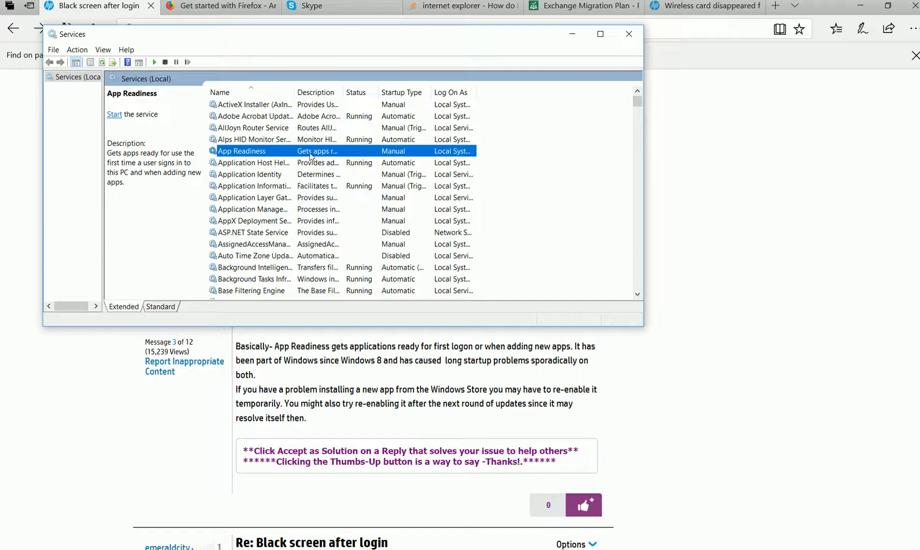
pyautogui.doubleClick(241, 151)
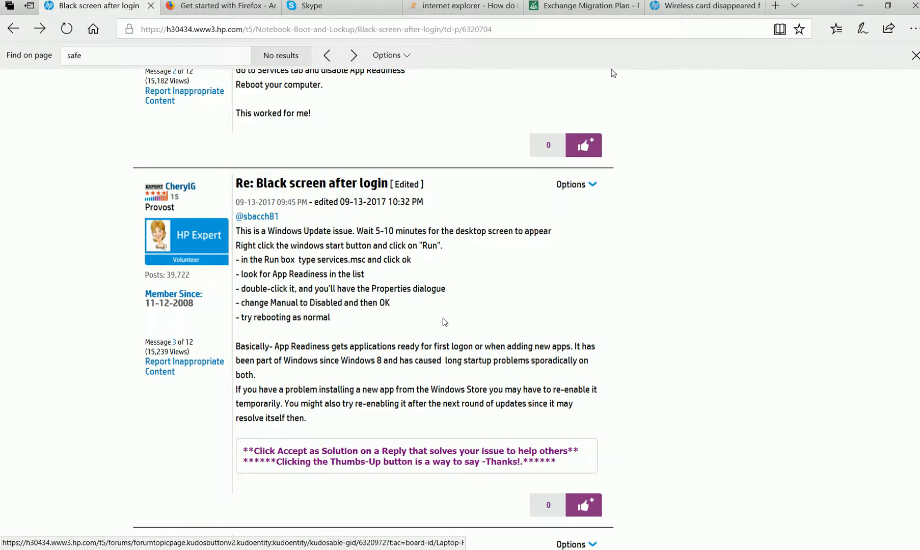
pyautogui.moveTo(357, 274)
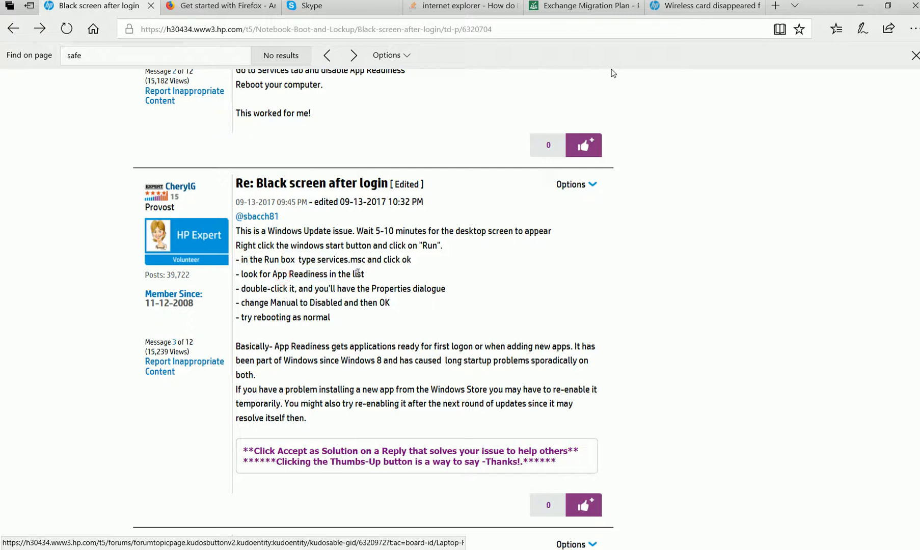